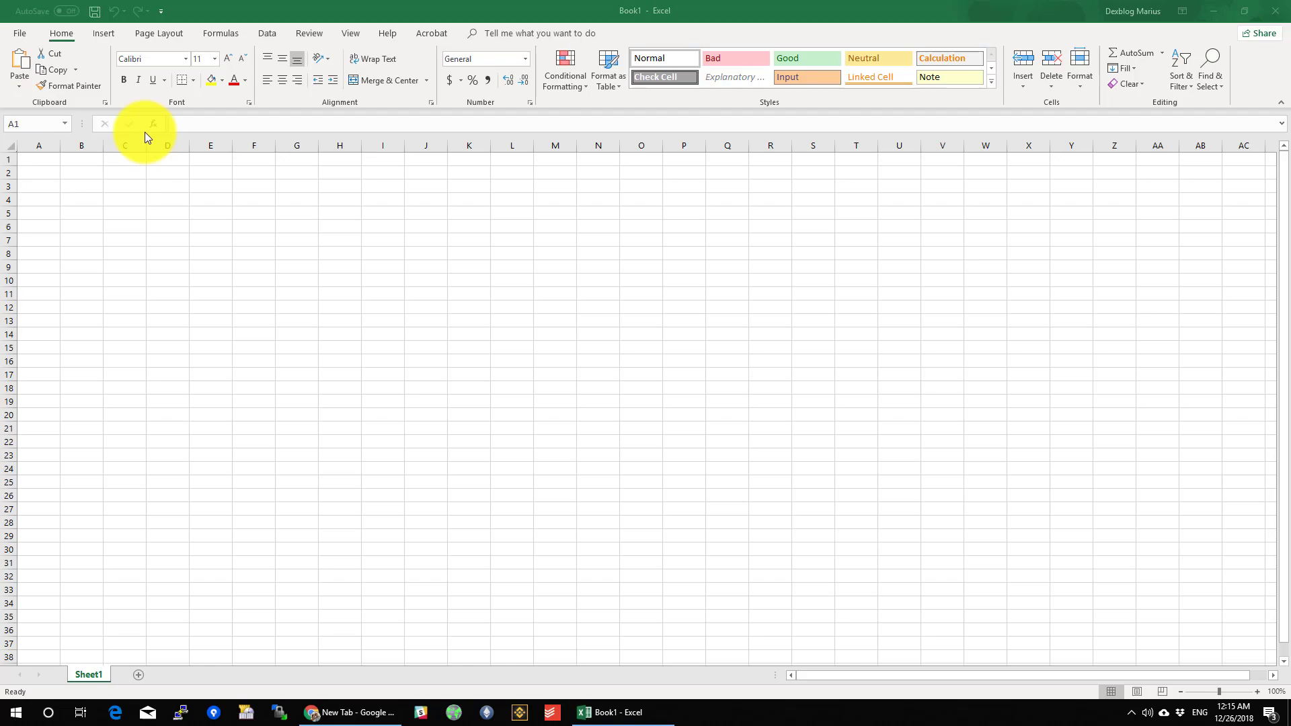
From Excel Options > Language, follow the link to get more display languages from Office.com
{"action": "left_click", "coordinate": [17, 32]}
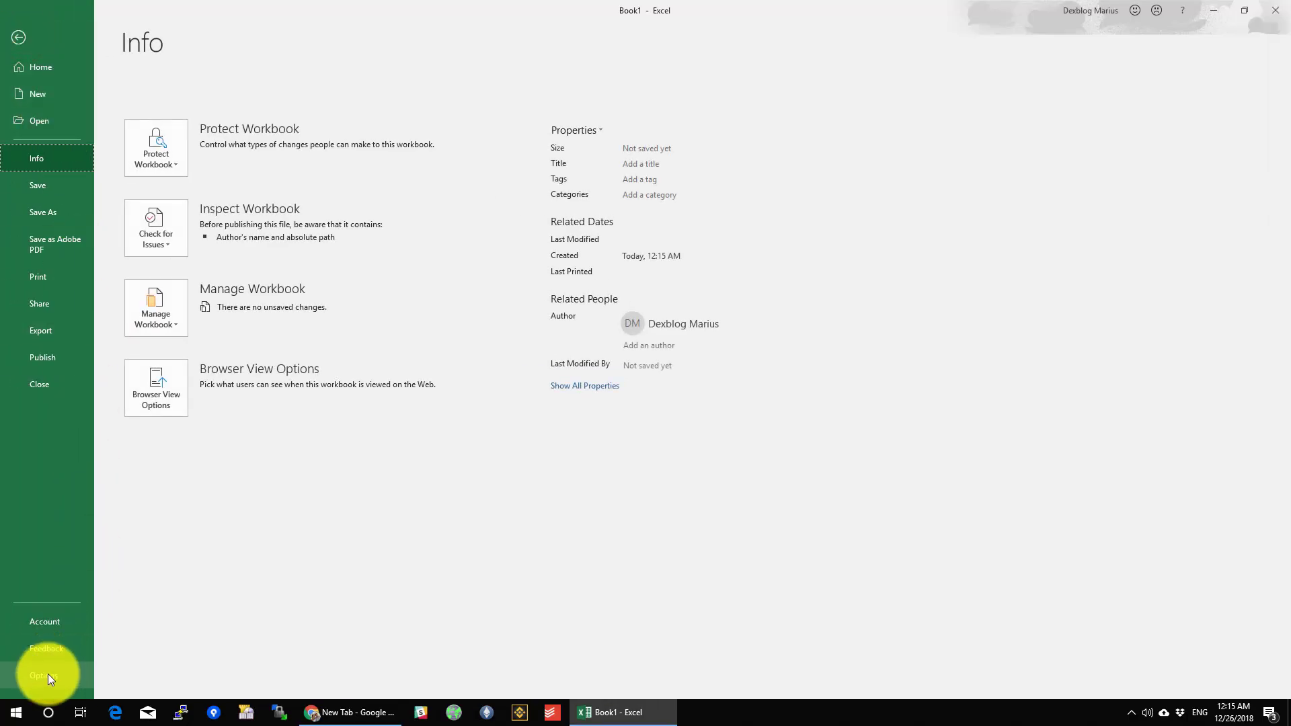
{"action": "left_click", "coordinate": [37, 675]}
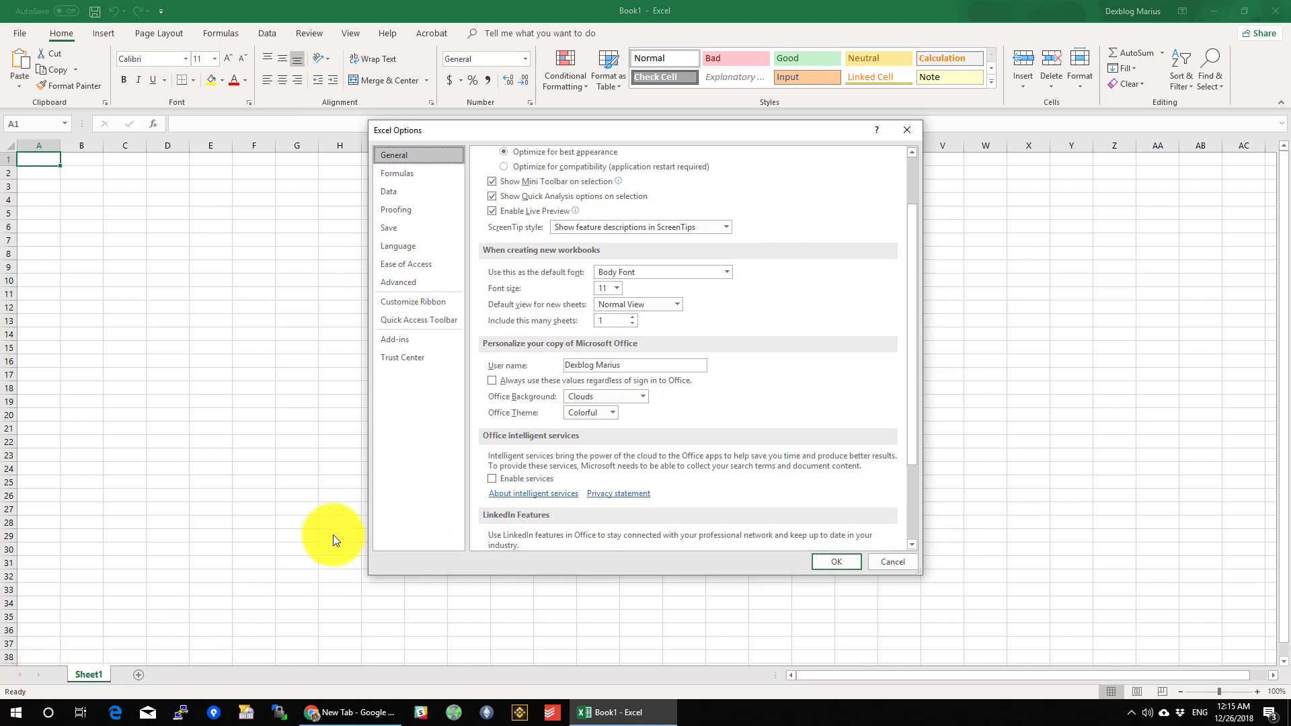
{"action": "left_click", "coordinate": [398, 245]}
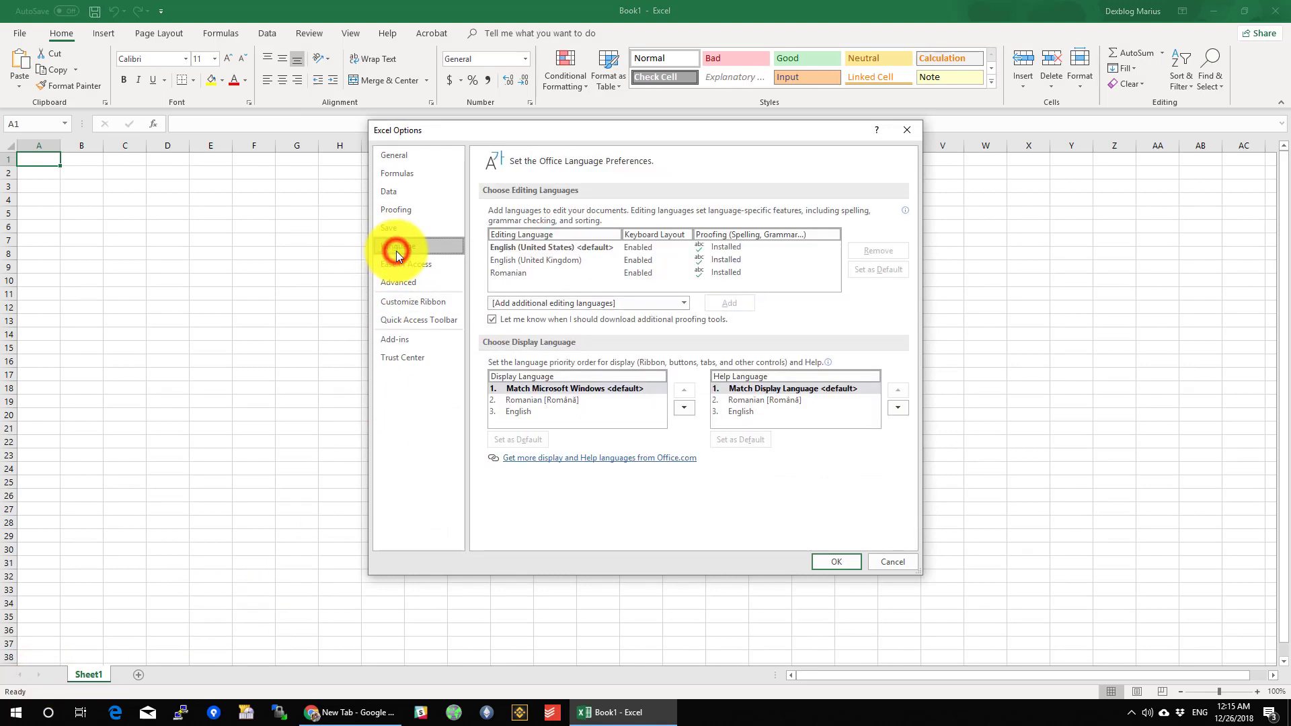
{"action": "left_click", "coordinate": [398, 244]}
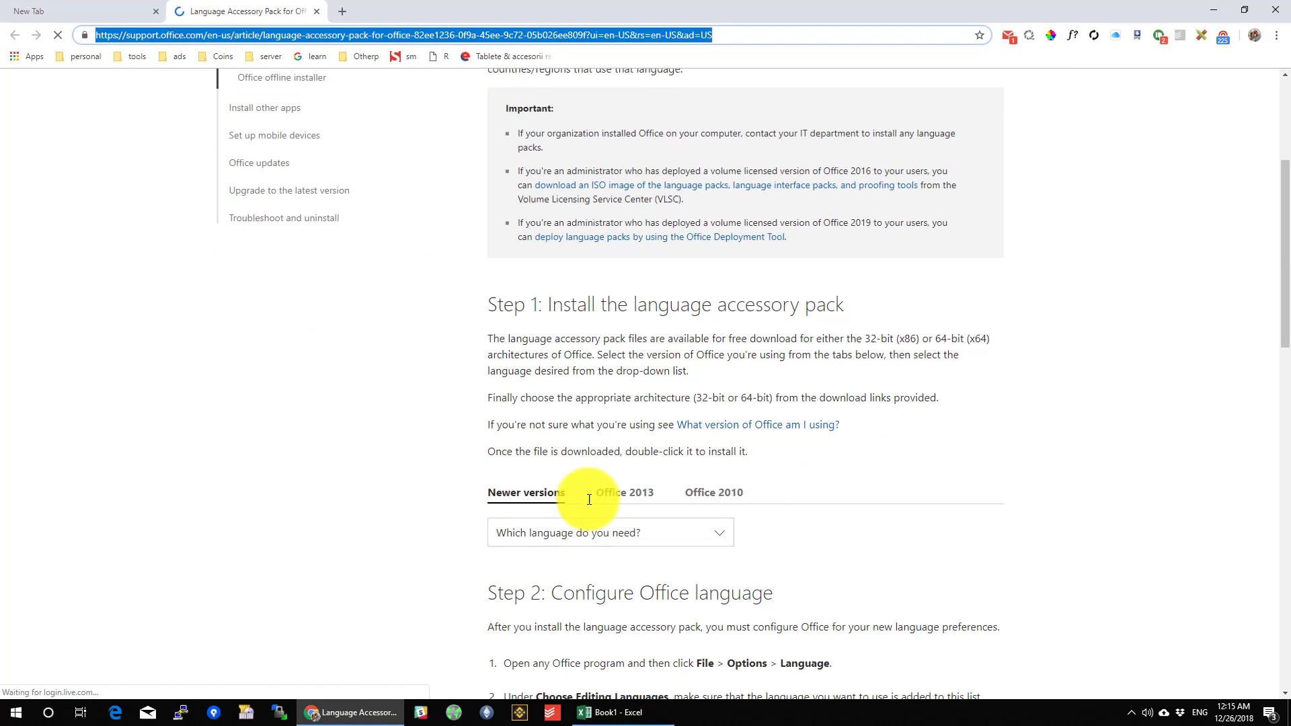
Choose Italian from the language list and start the 32-bit accessory pack download
{"action": "left_click", "coordinate": [609, 533]}
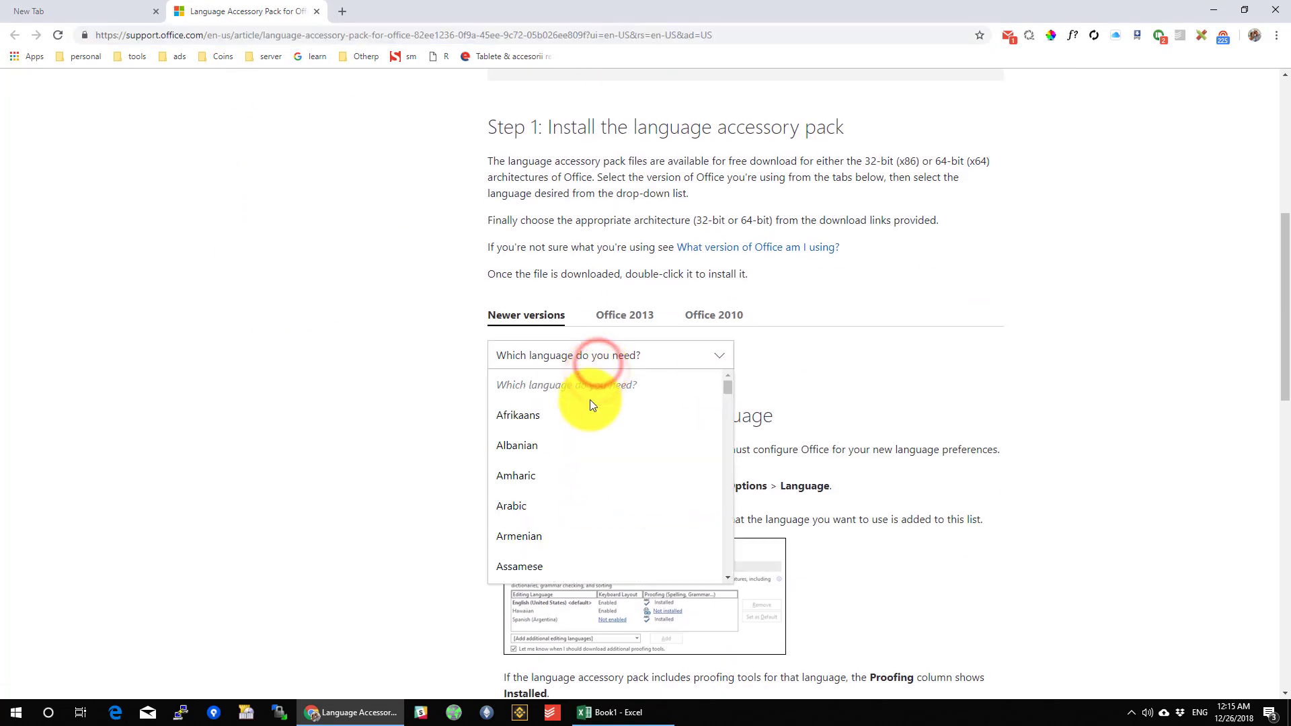
{"action": "scroll", "scroll_direction": "down", "scroll_amount": 3}
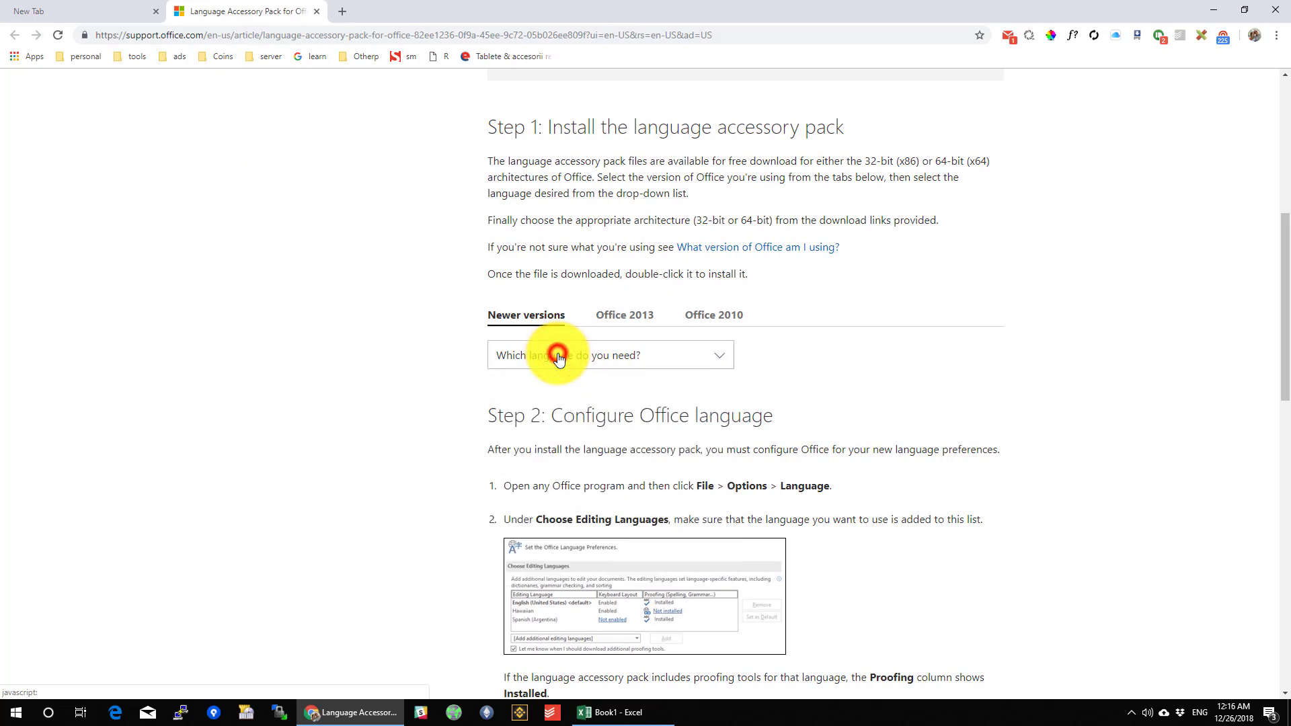
{"action": "left_click", "coordinate": [609, 355]}
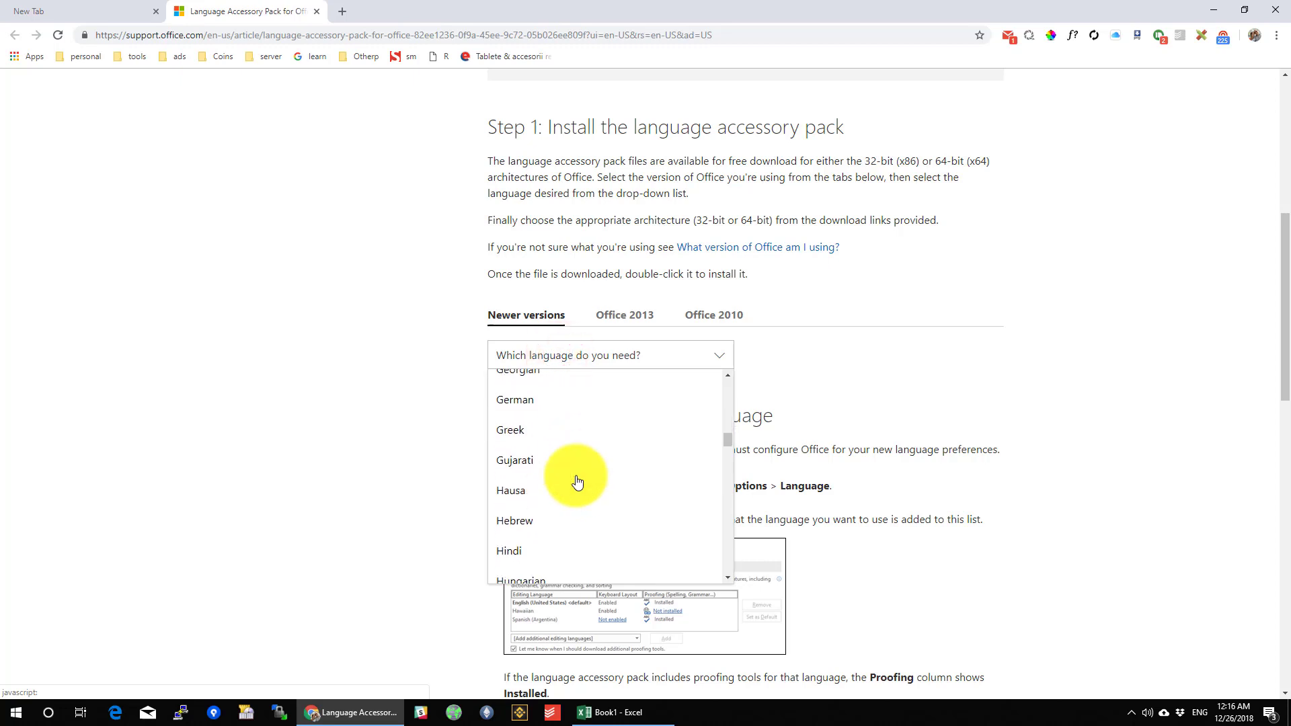
{"action": "scroll", "scroll_direction": "down", "scroll_amount": 3}
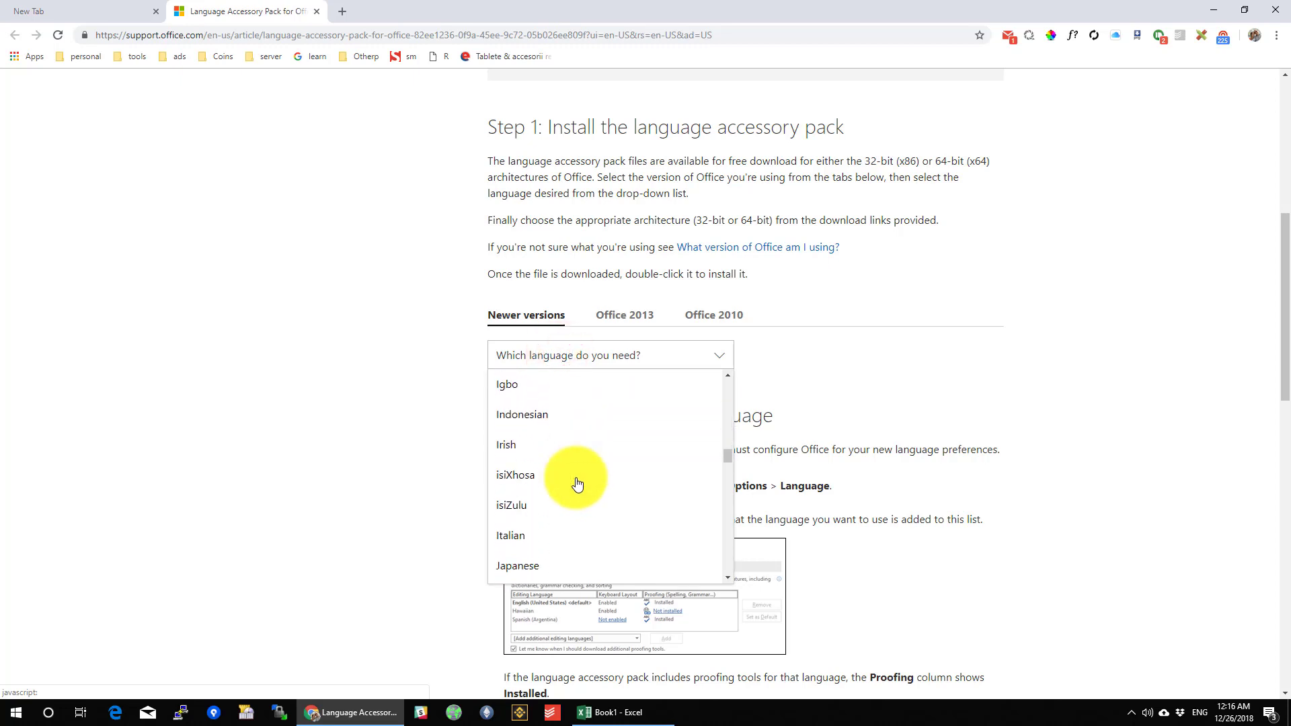
{"action": "left_click", "coordinate": [511, 536]}
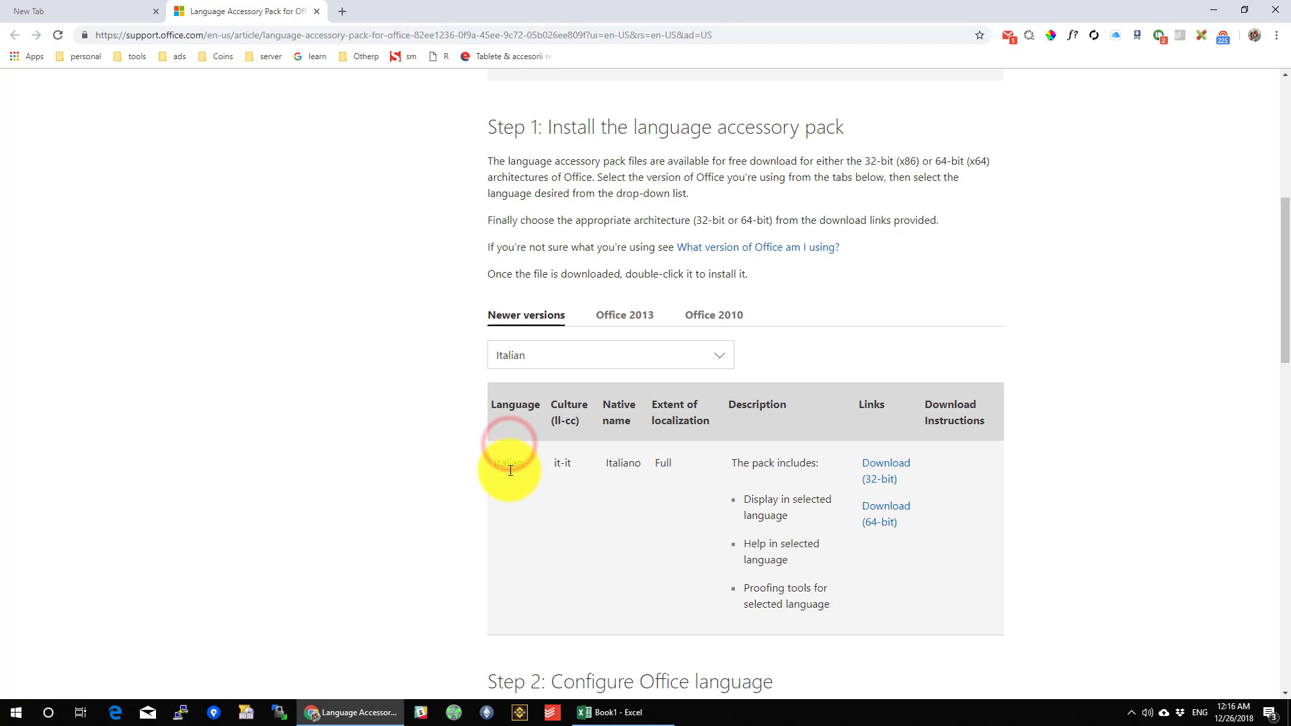
{"action": "mouse_move", "coordinate": [889, 531]}
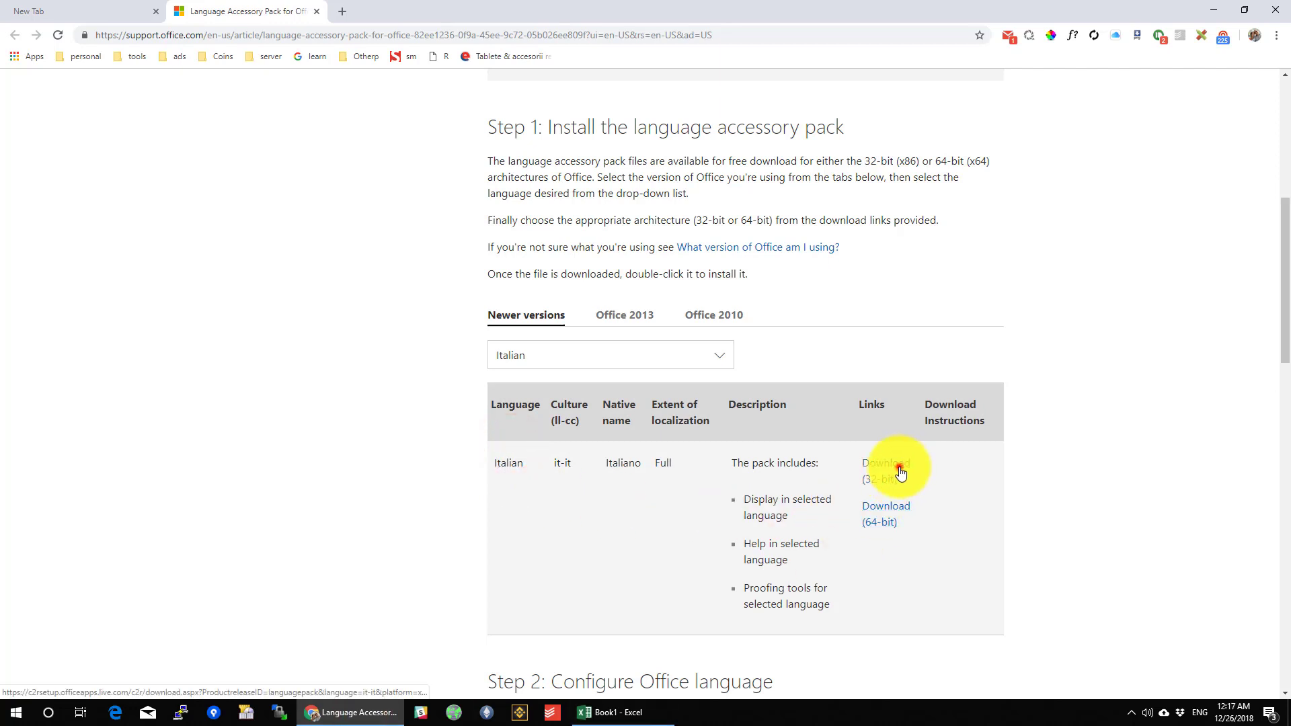
{"action": "left_click", "coordinate": [884, 463]}
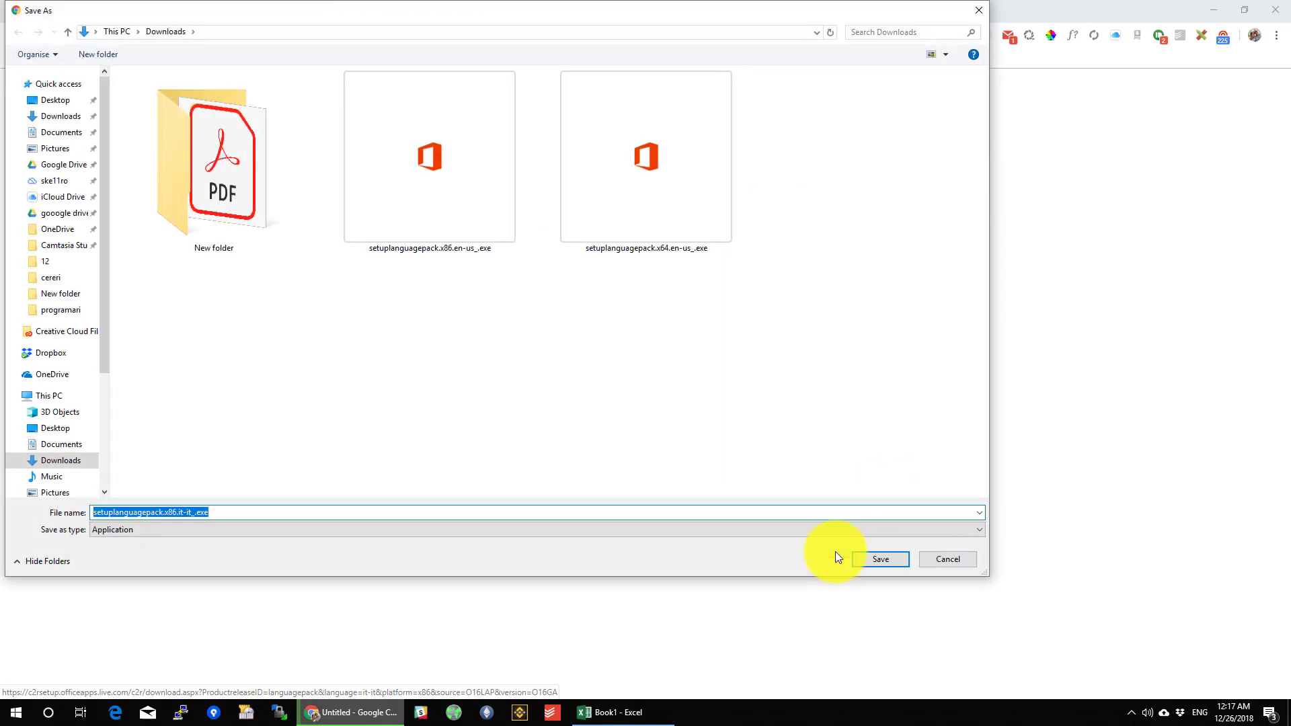
Save the Italian language pack installer to the Downloads folder
{"action": "left_click", "coordinate": [879, 560]}
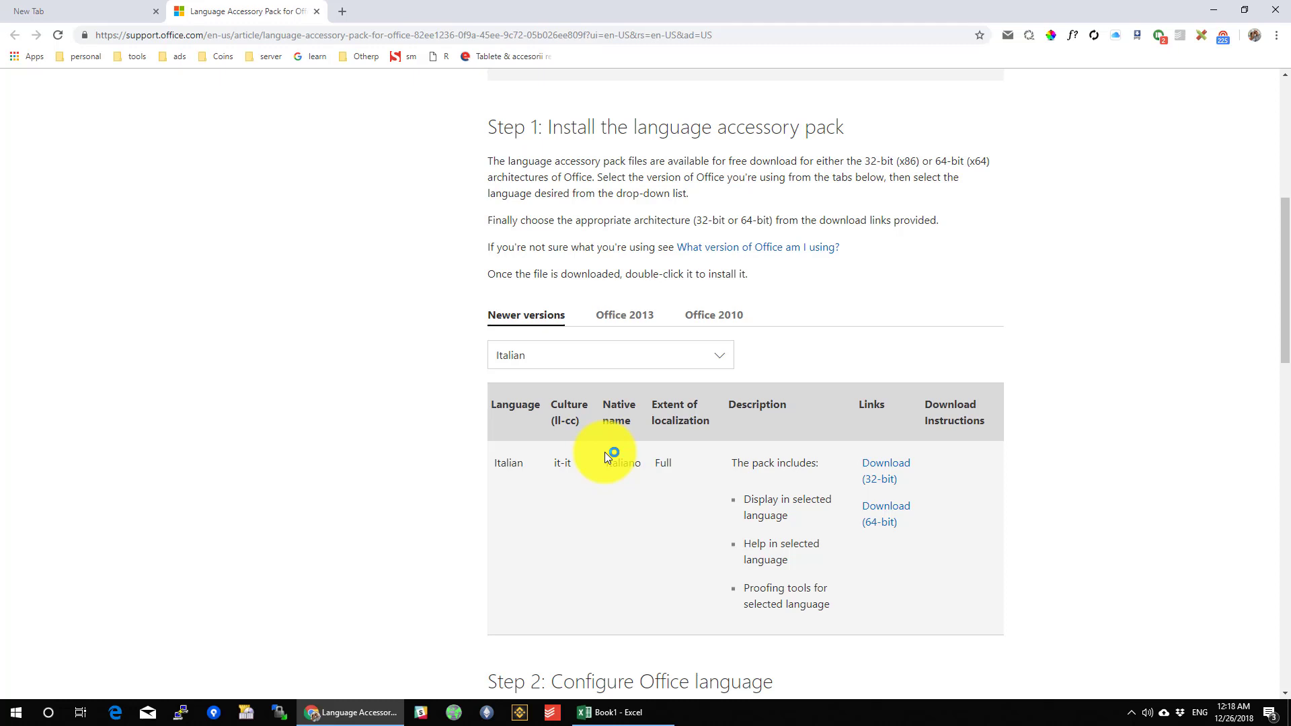
{"action": "mouse_move", "coordinate": [1063, 8]}
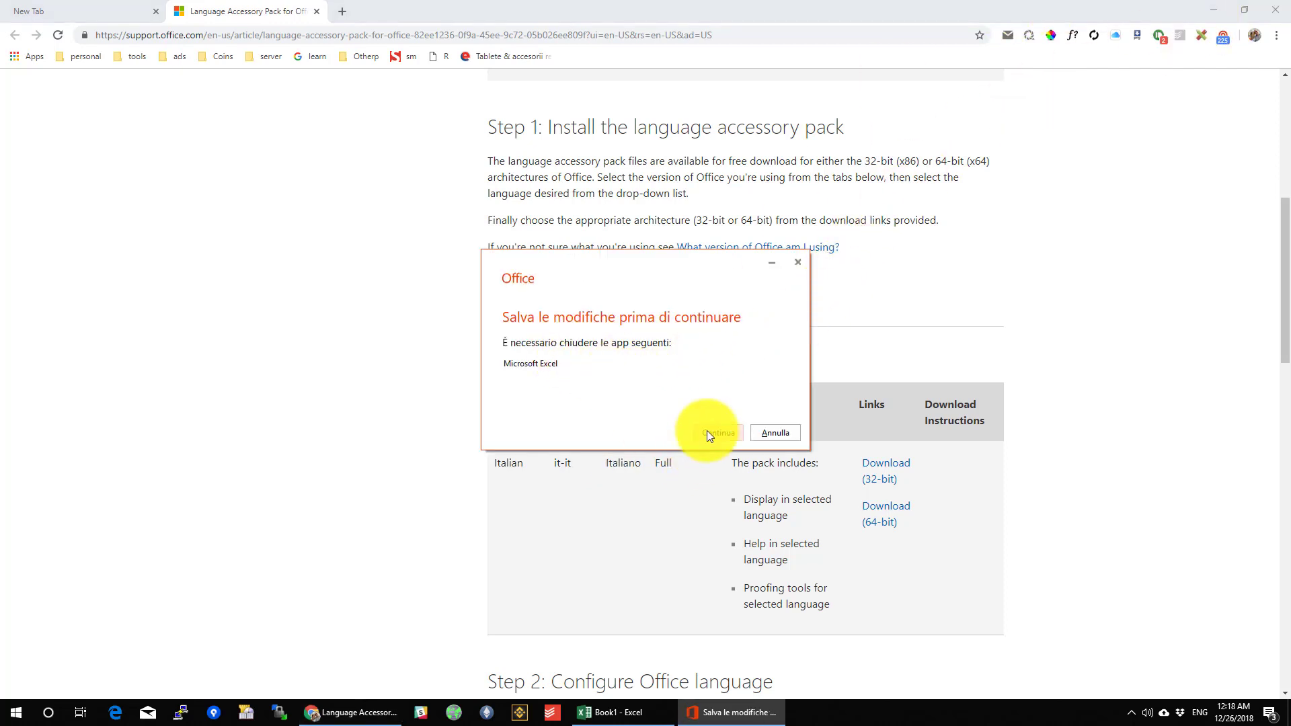
Run through the installer with Continua, acknowledge the Excel message, and close it with Chiudi when done
{"action": "left_click", "coordinate": [716, 431]}
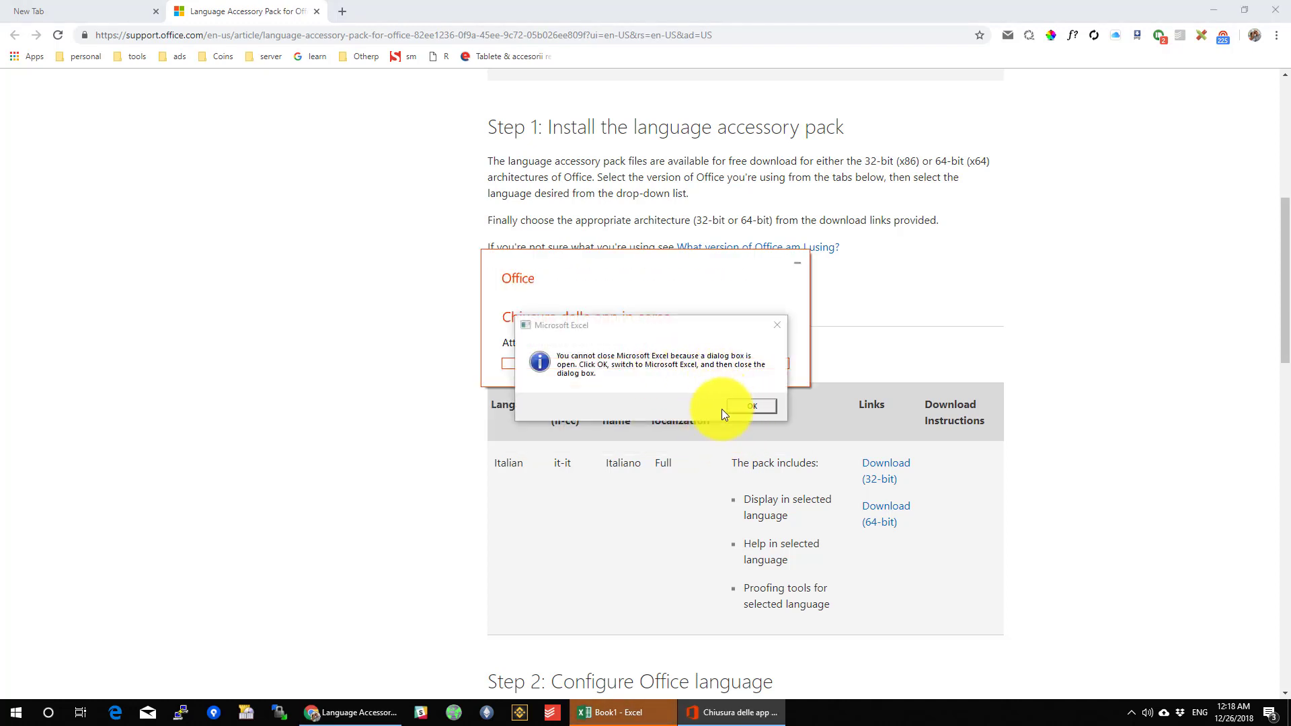
{"action": "left_click", "coordinate": [751, 406]}
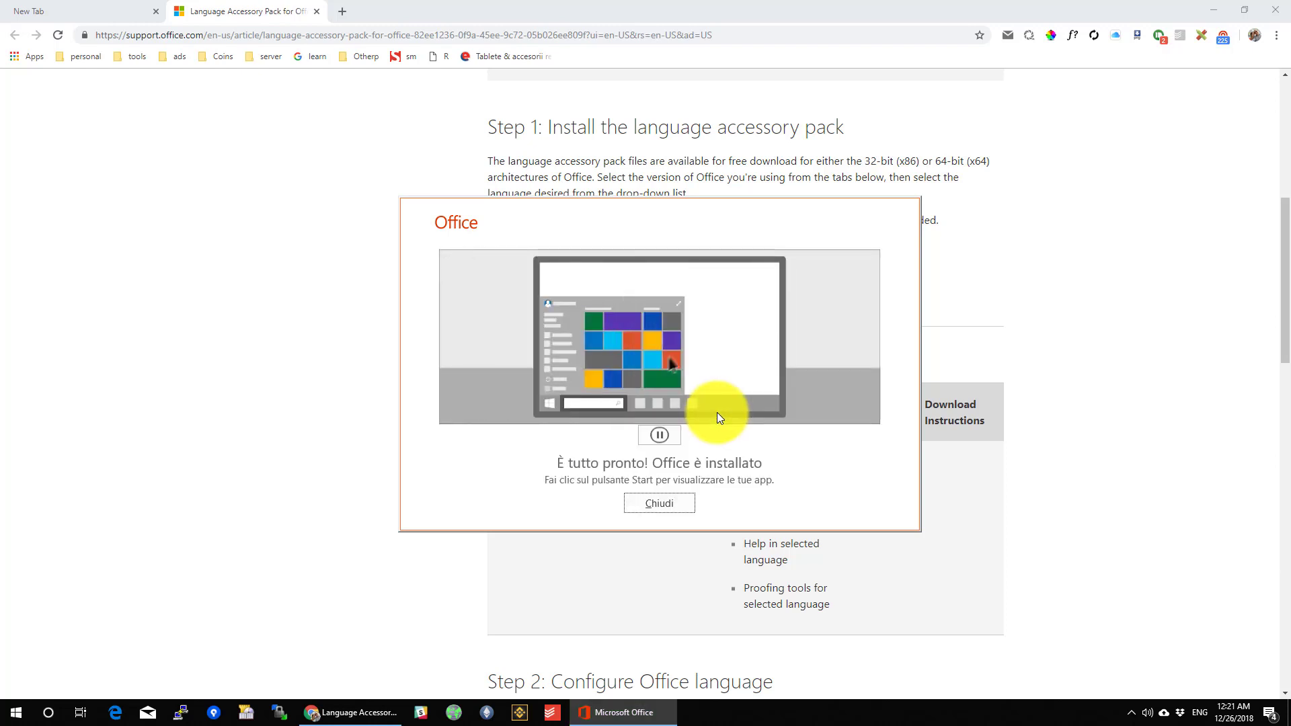
{"action": "left_click", "coordinate": [658, 503]}
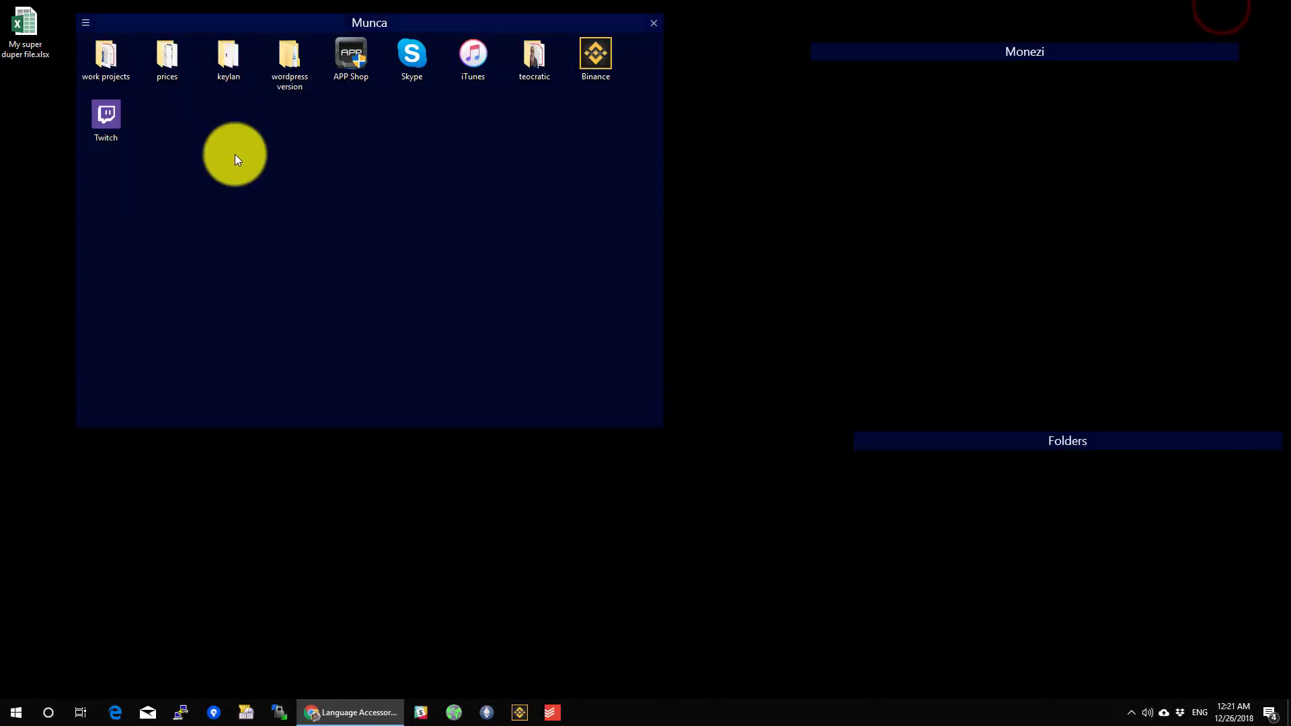
Search for 'excel' from the Start menu and relaunch Excel
{"action": "left_click", "coordinate": [15, 712]}
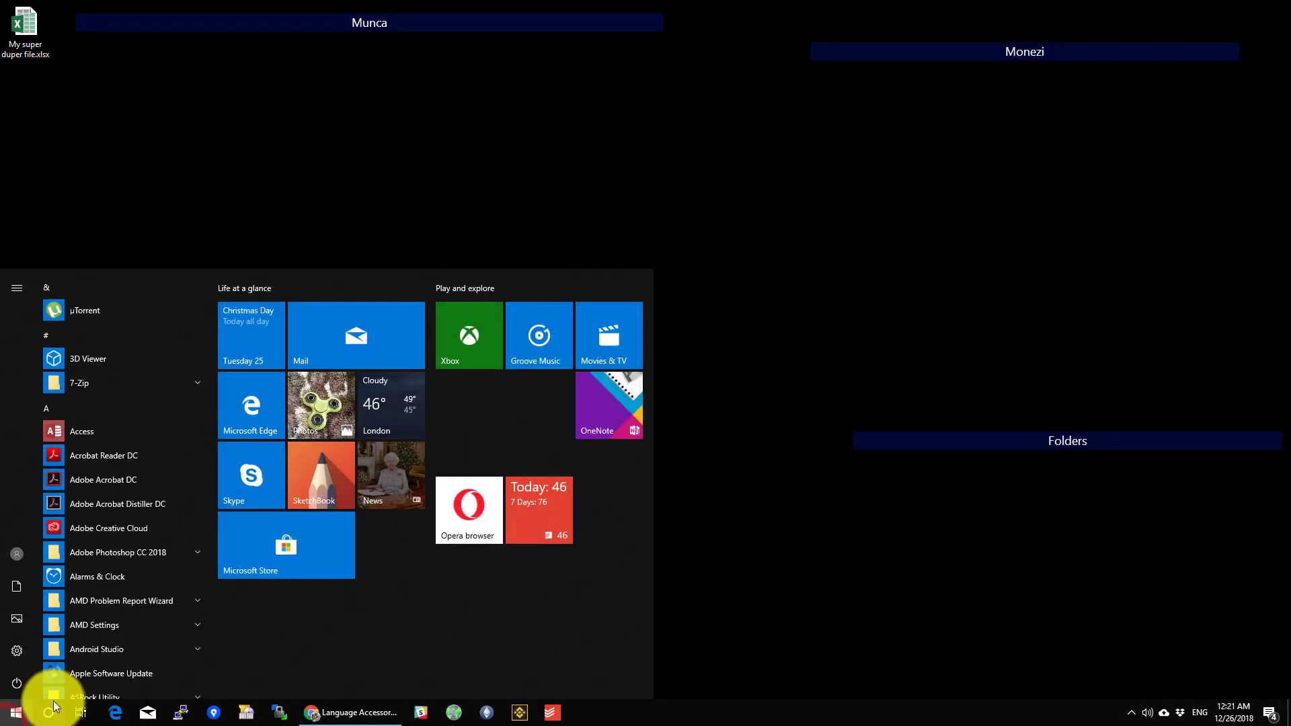
{"action": "left_click", "coordinate": [52, 713]}
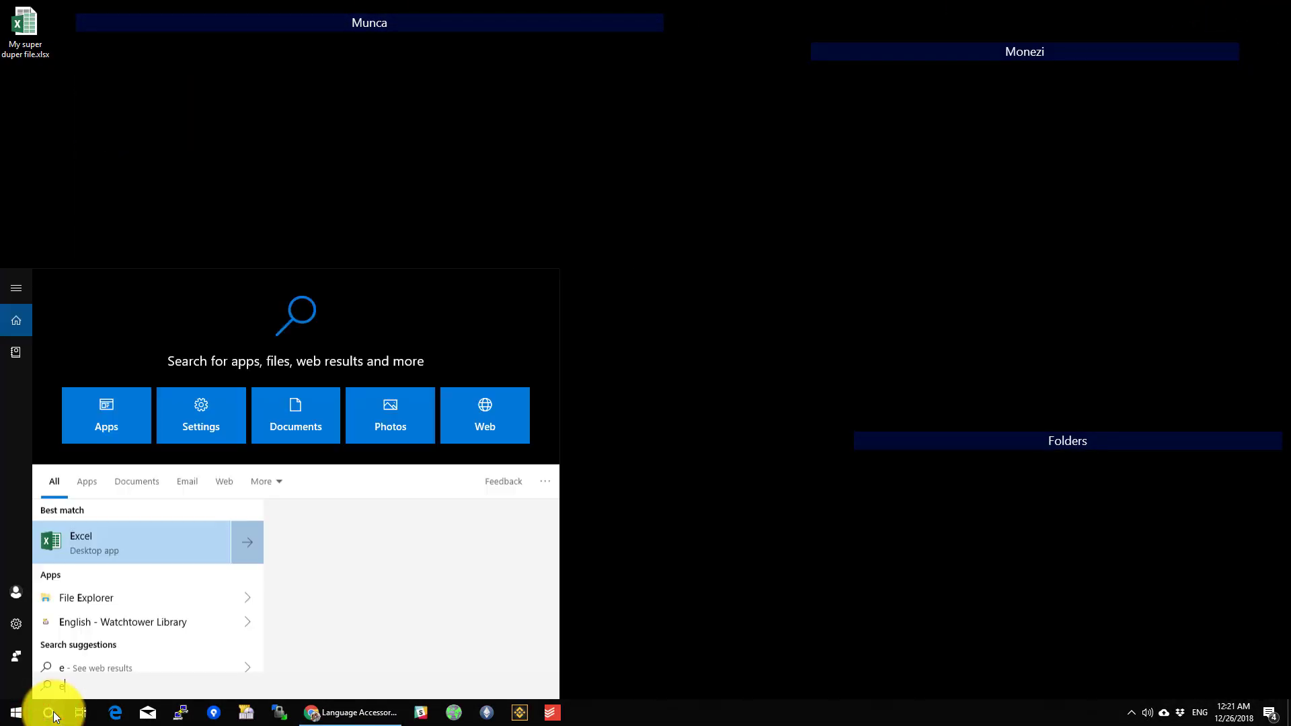
{"action": "type", "text": "xcel"}
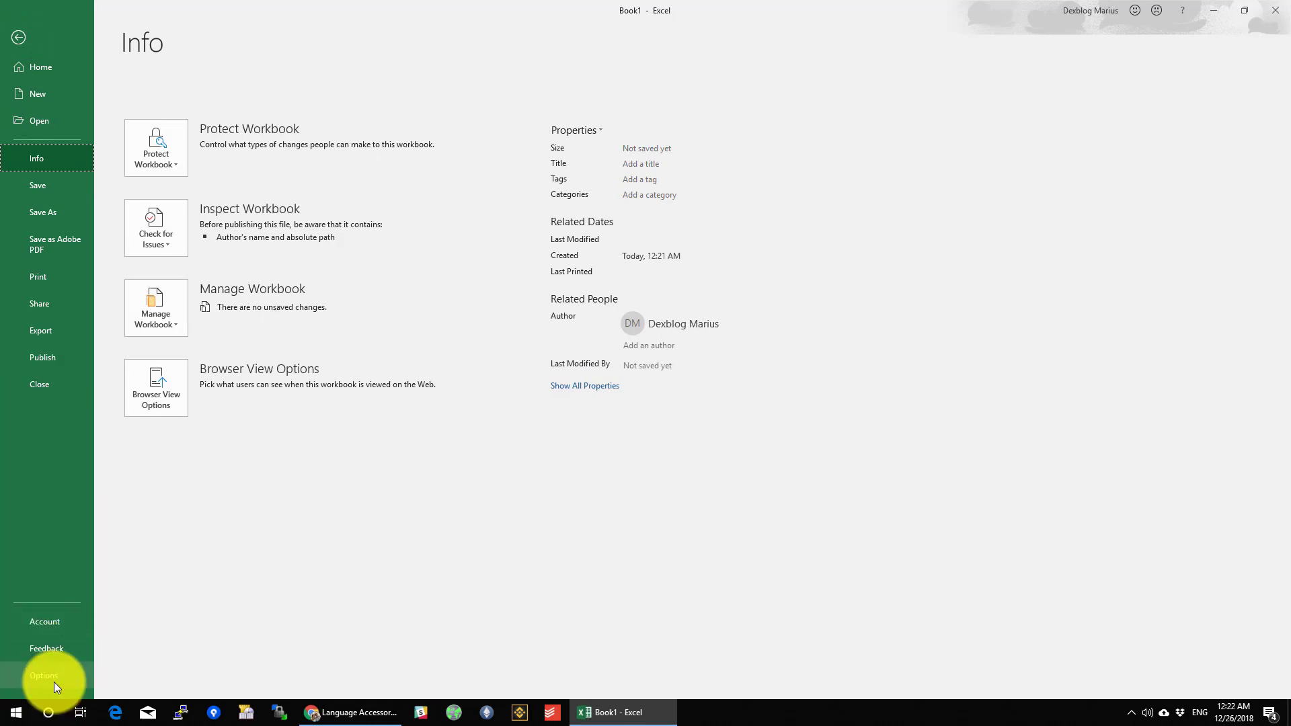
Set Italian [Italiano] as the default display language, confirm, and close Excel to apply it
{"action": "left_click", "coordinate": [43, 675]}
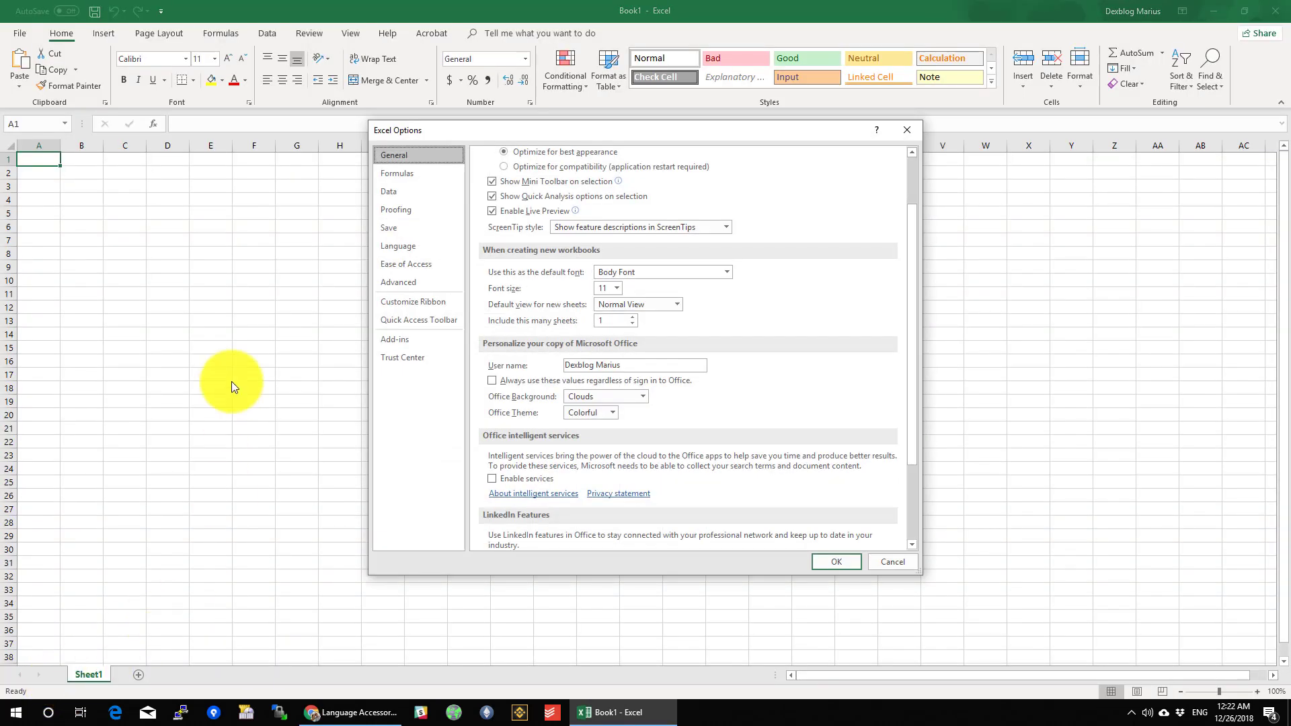
{"action": "left_click", "coordinate": [398, 245]}
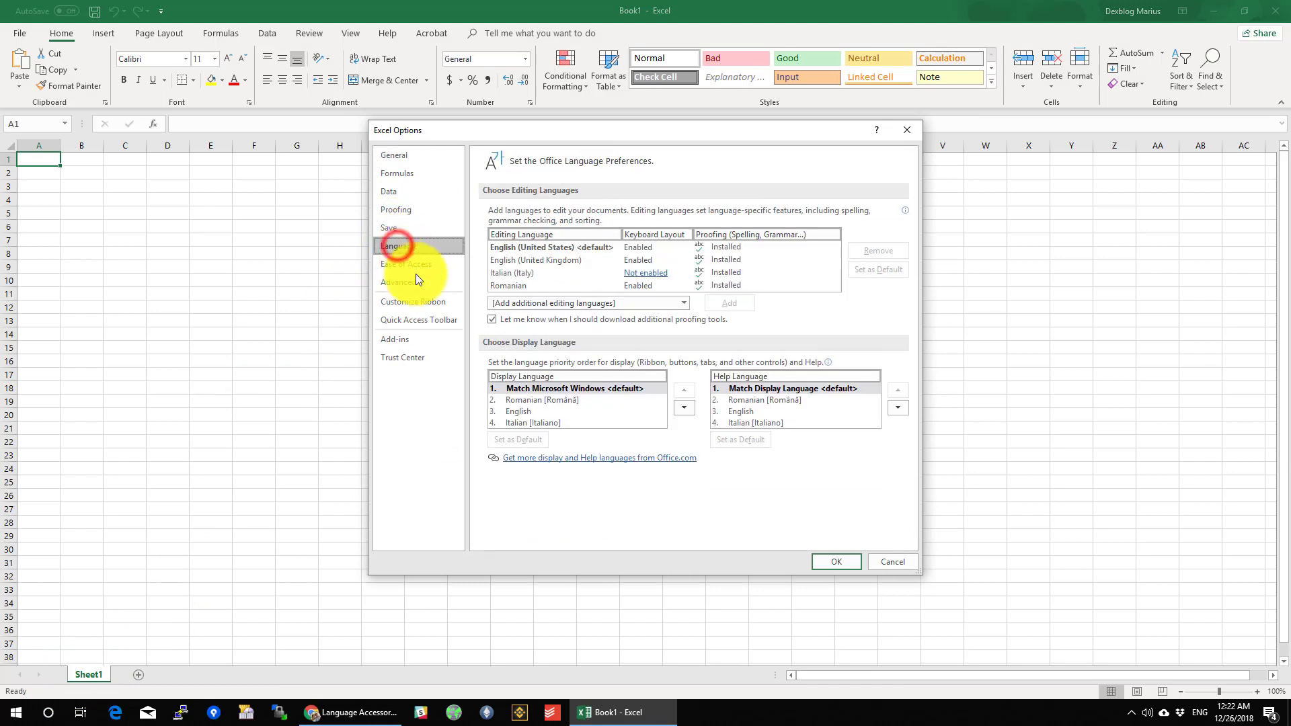
{"action": "left_click", "coordinate": [532, 422]}
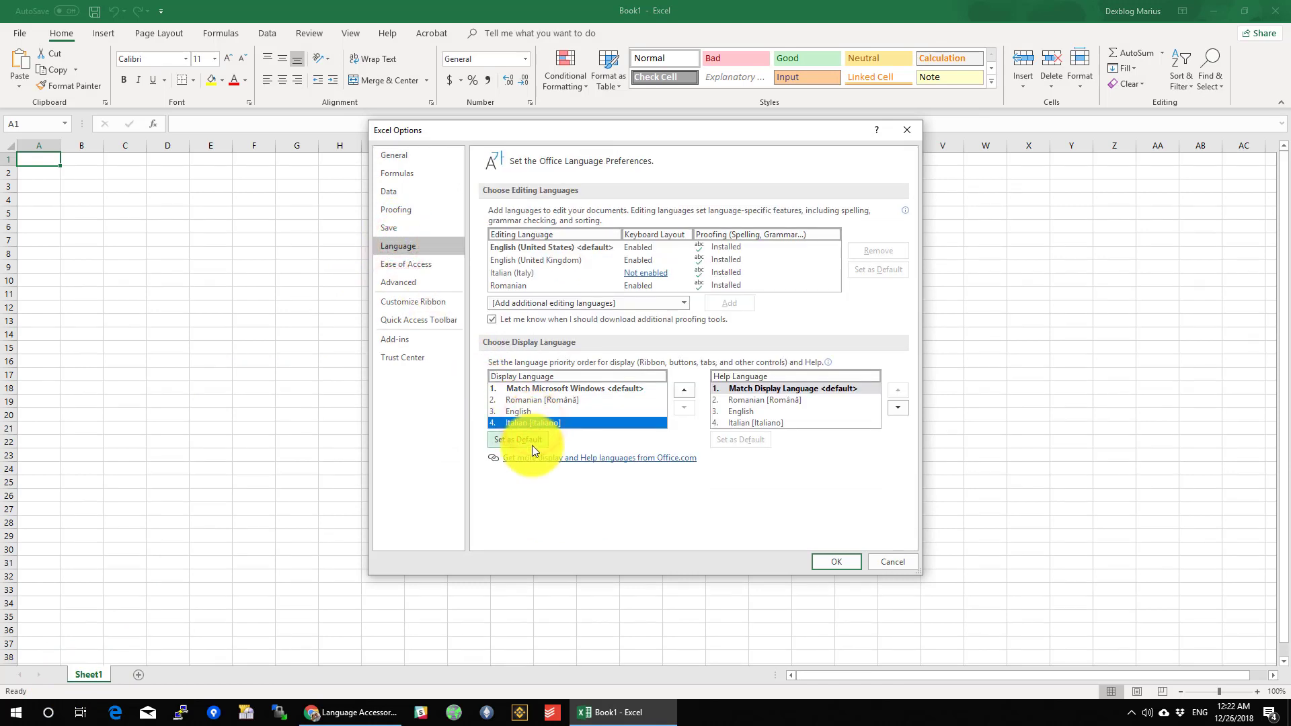
{"action": "left_click", "coordinate": [516, 439]}
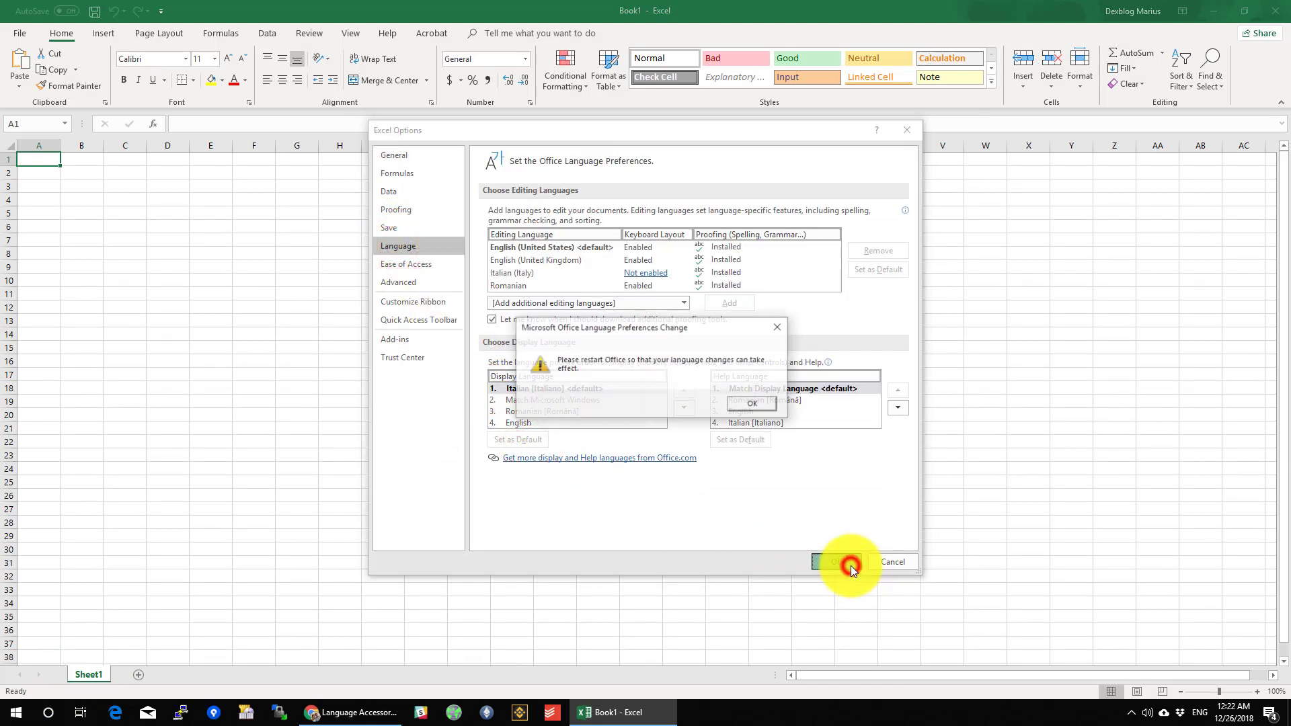
{"action": "left_click", "coordinate": [750, 402]}
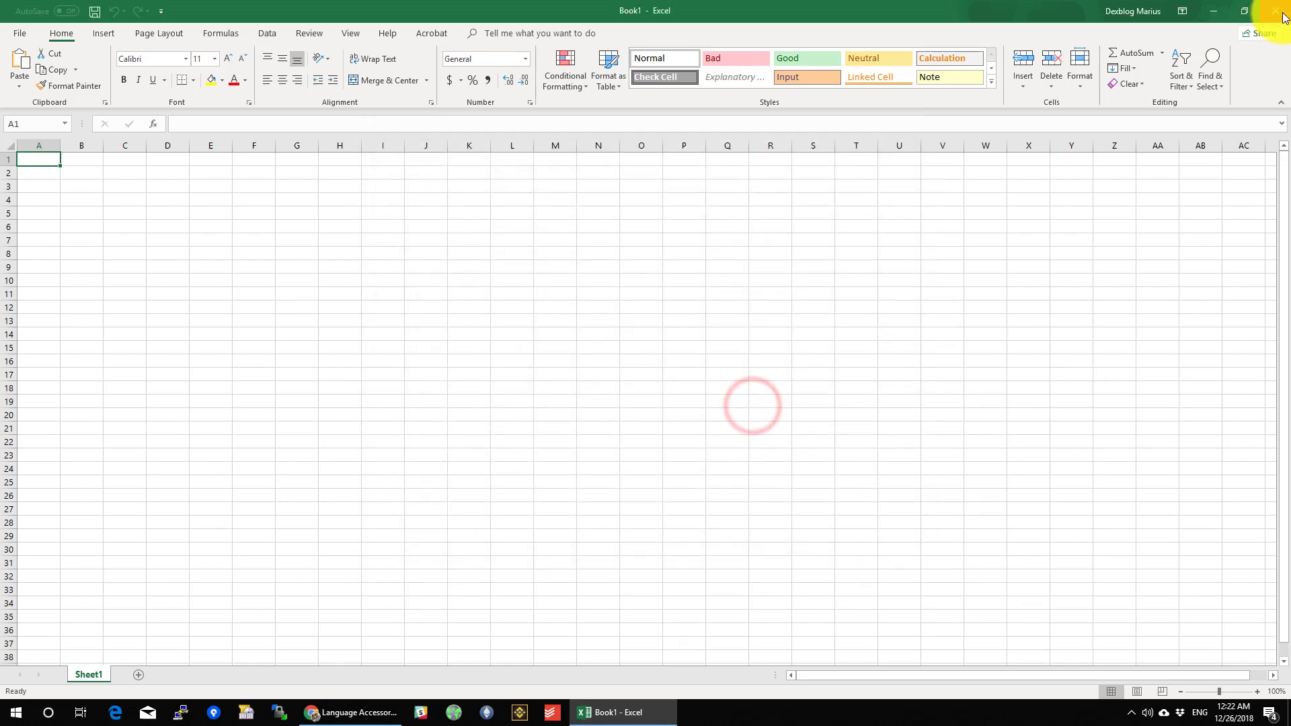
{"action": "left_click", "coordinate": [1281, 10]}
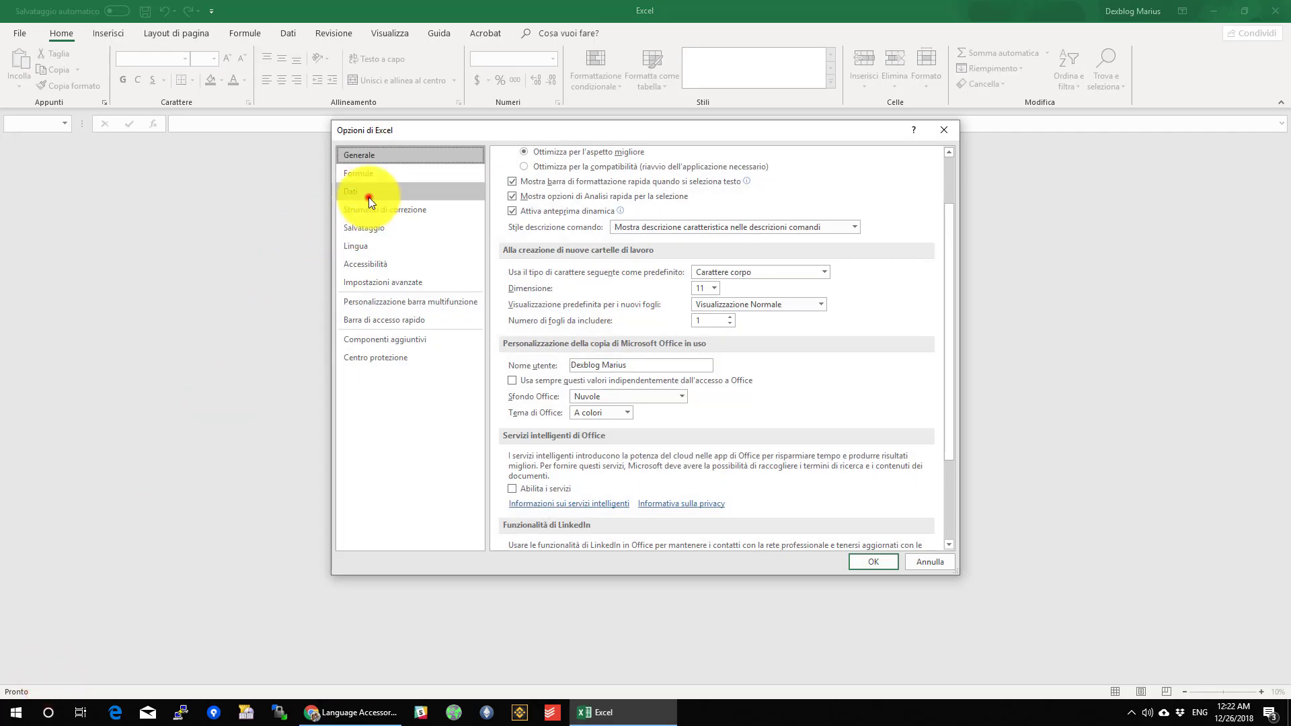
In Opzioni > Lingua, set Inglese [English] as default display language again and confirm the warning
{"action": "left_click", "coordinate": [355, 244]}
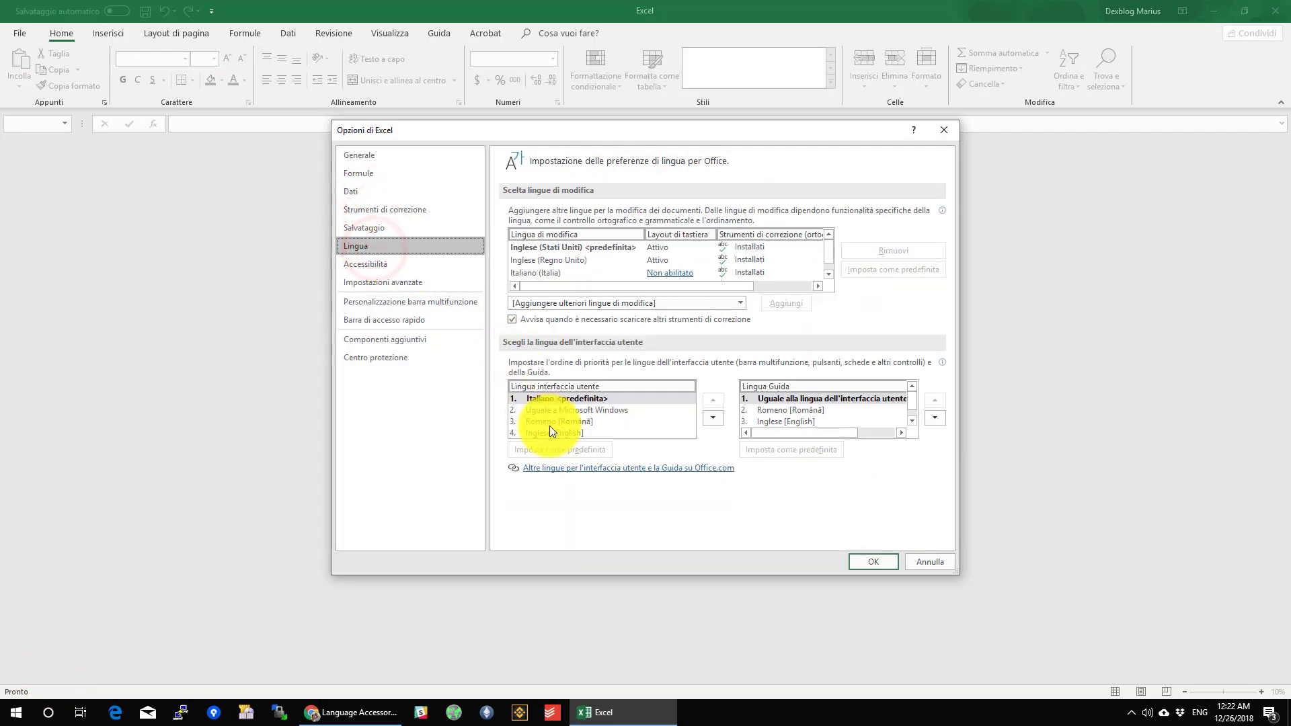
{"action": "left_click", "coordinate": [552, 432]}
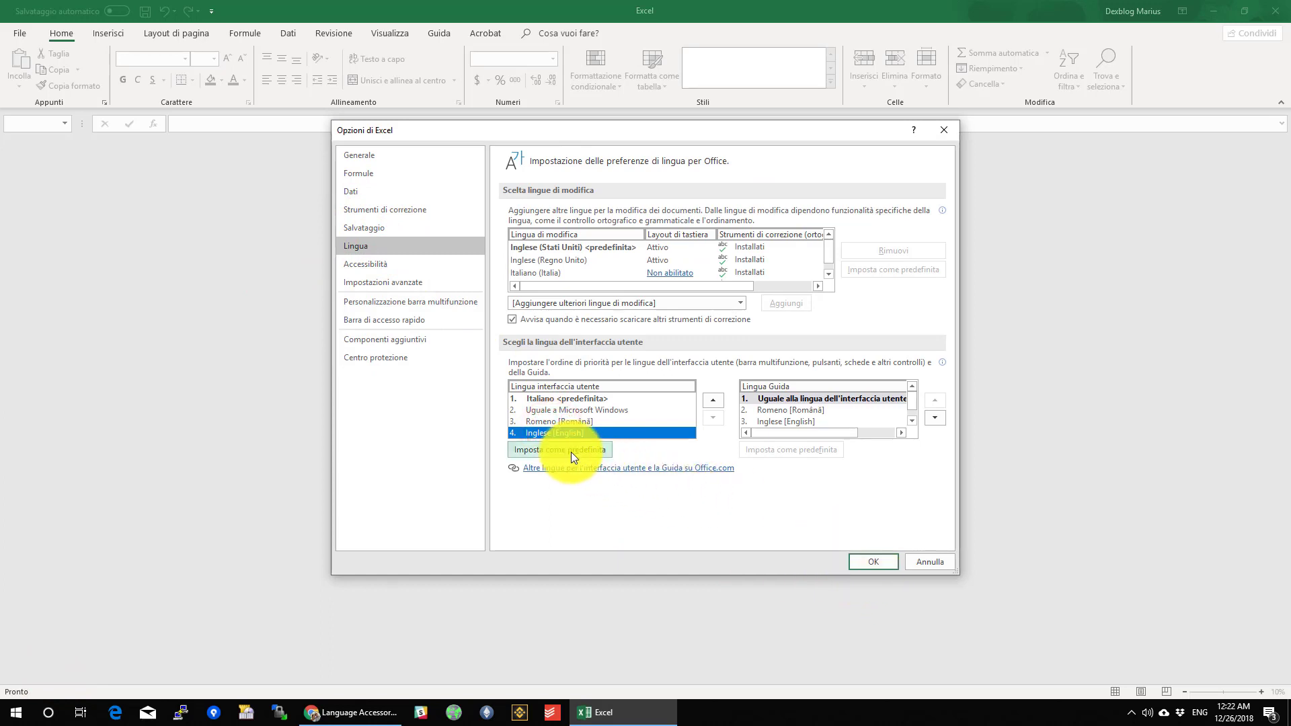
{"action": "left_click", "coordinate": [560, 449]}
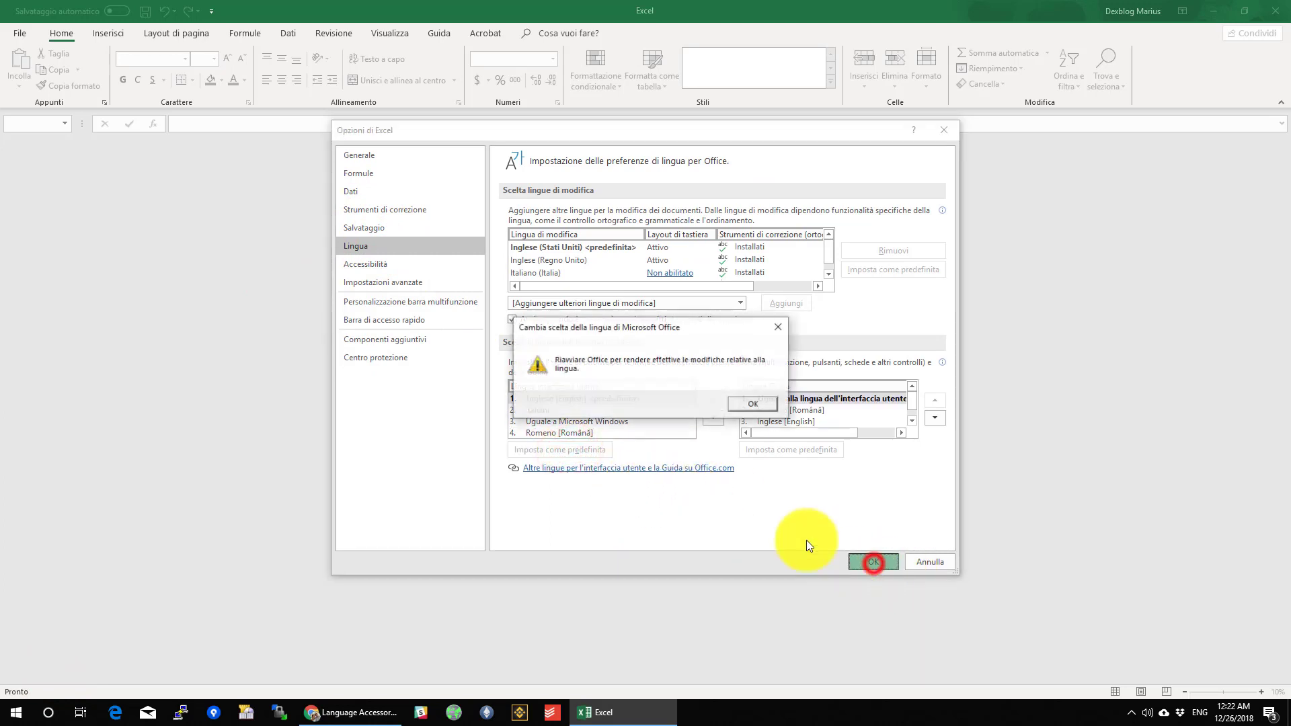
{"action": "left_click", "coordinate": [750, 403]}
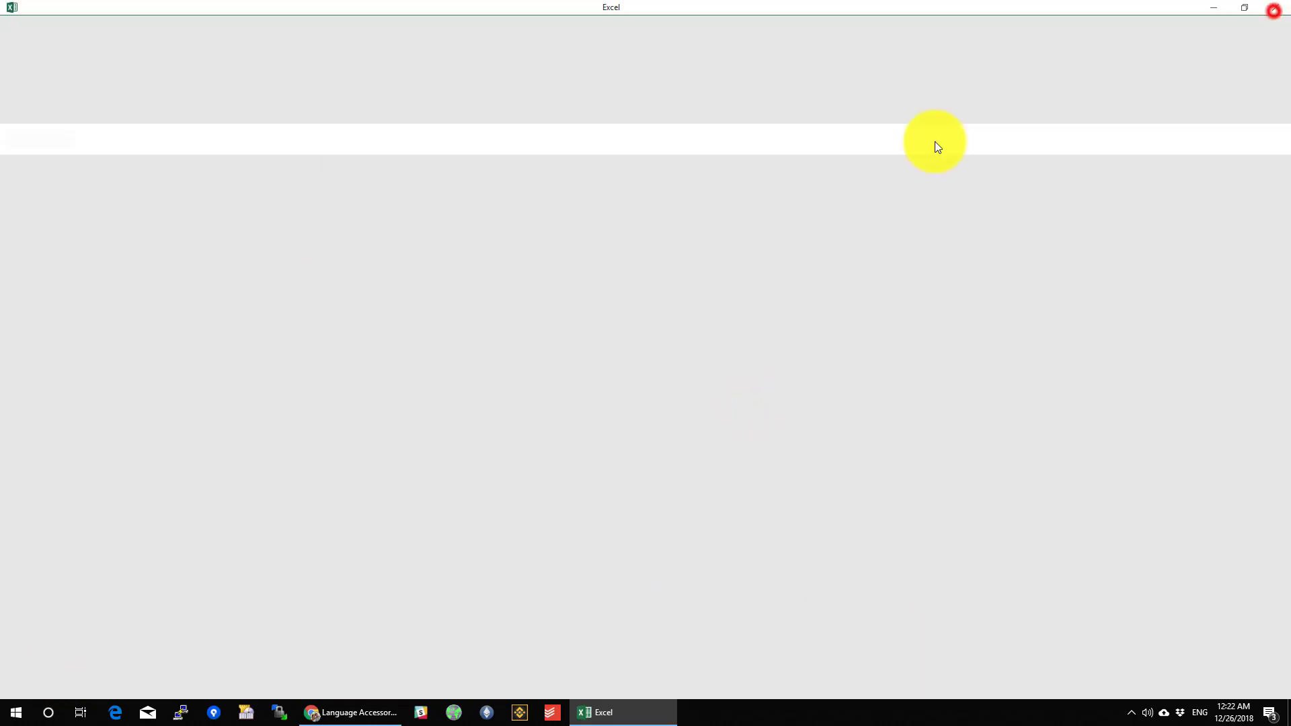